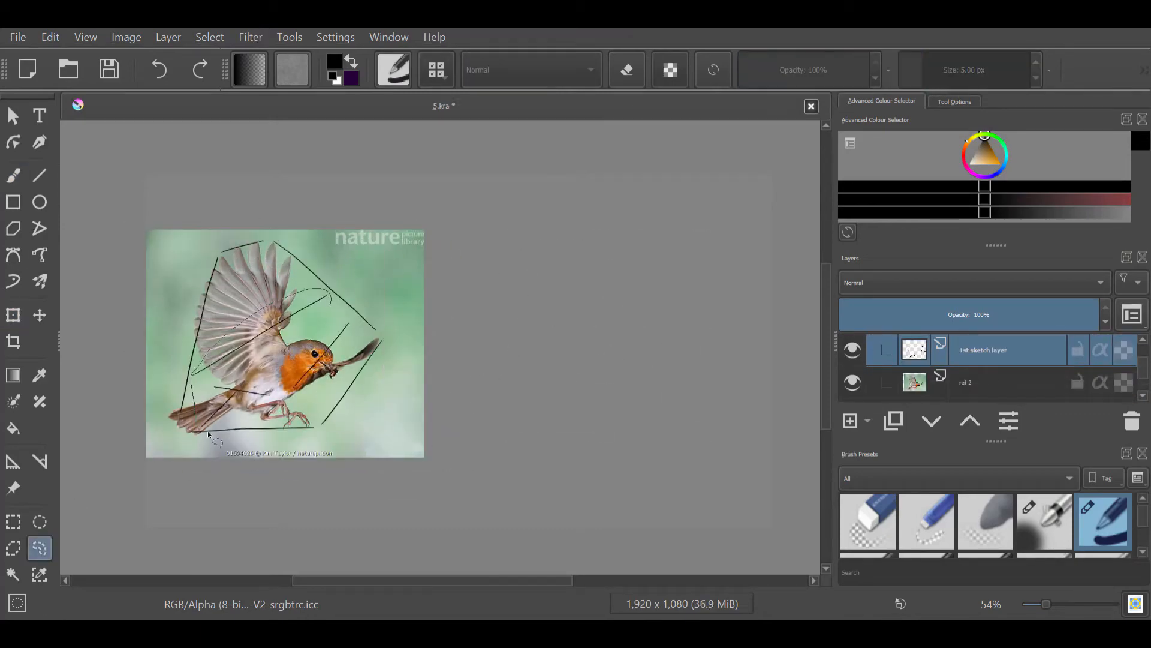
# - Select the Freehand Brush tool to start the angular guide lines over the robin photo
pyautogui.click(13, 314)
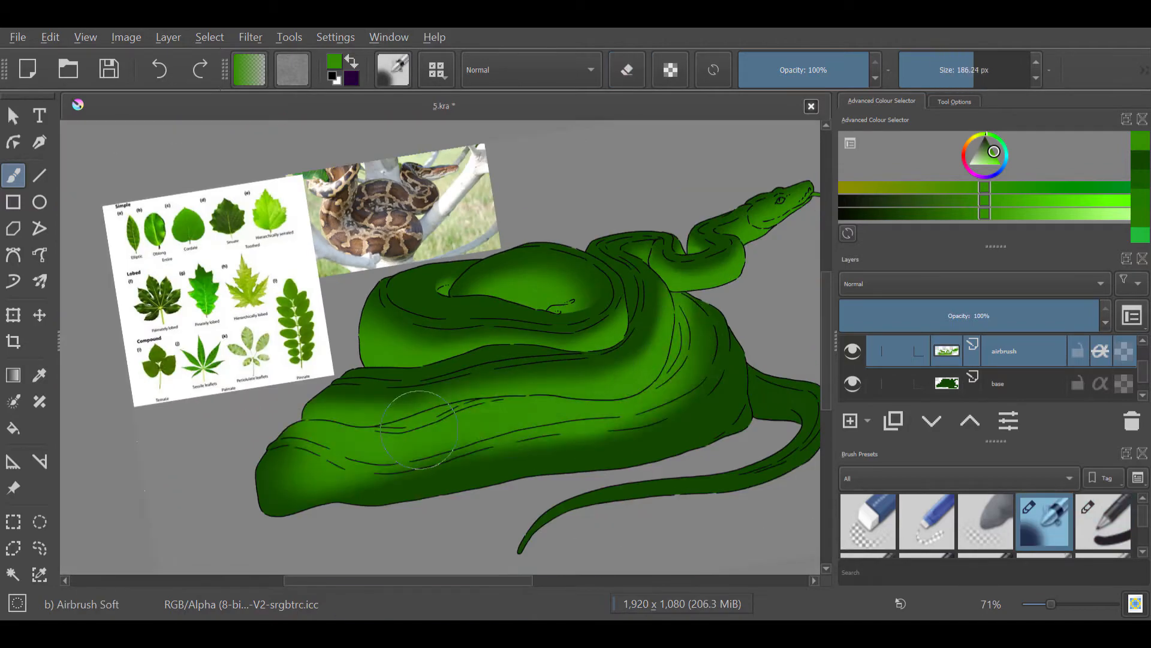
# - Zoom the canvas while shading the python and painting its dark green markings
pyautogui.scroll(-3)
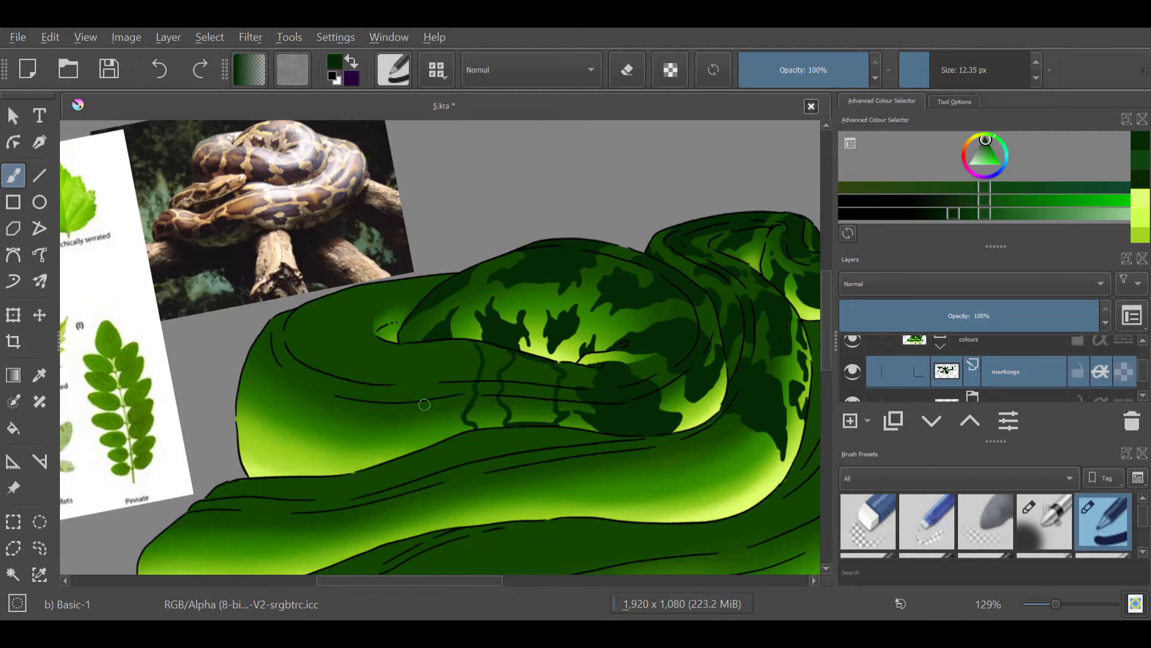
pyautogui.scroll(-3)
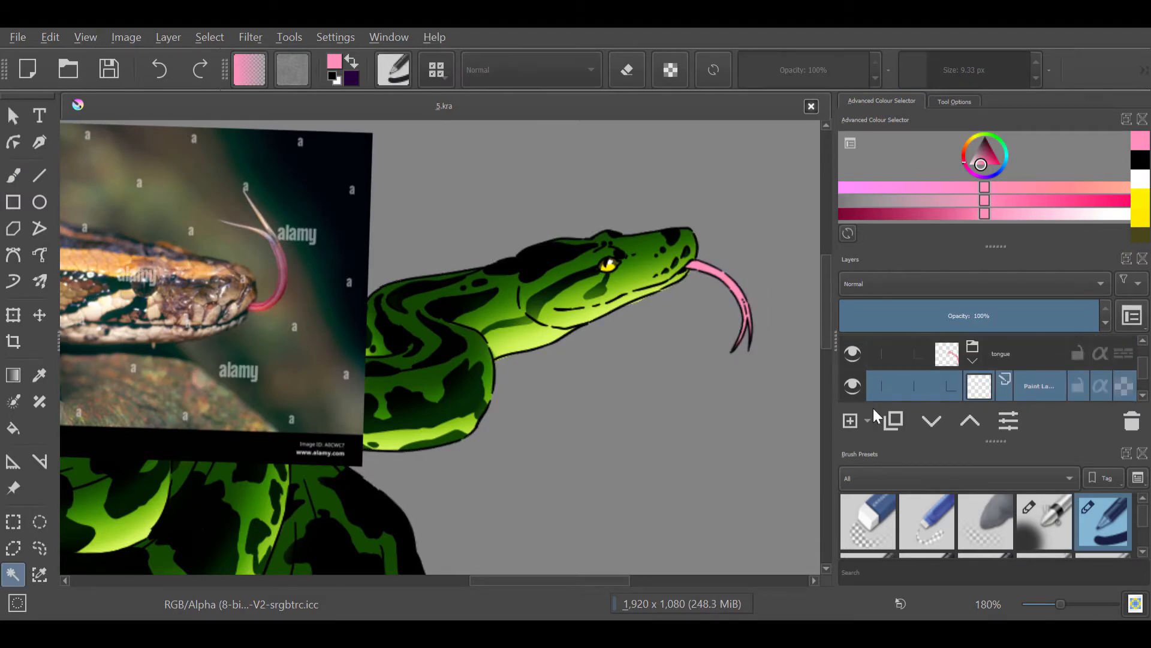
# - Pick pink in the Advanced Colour Selector for the python's forked tongue
pyautogui.click(1044, 522)
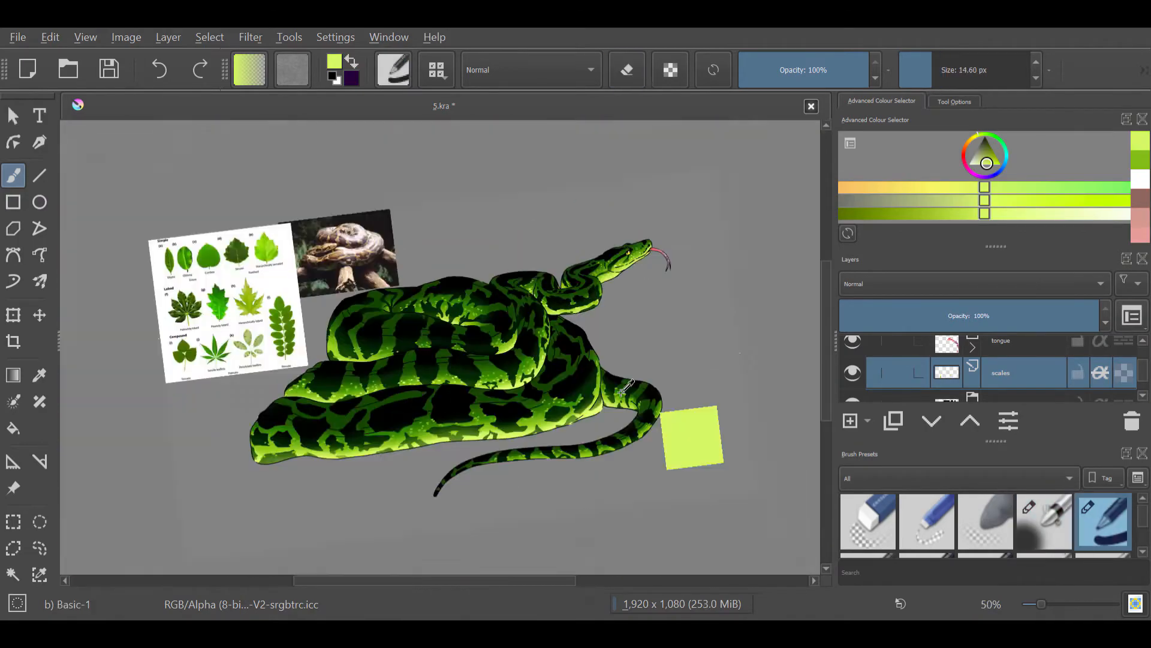
pyautogui.scroll(-3)
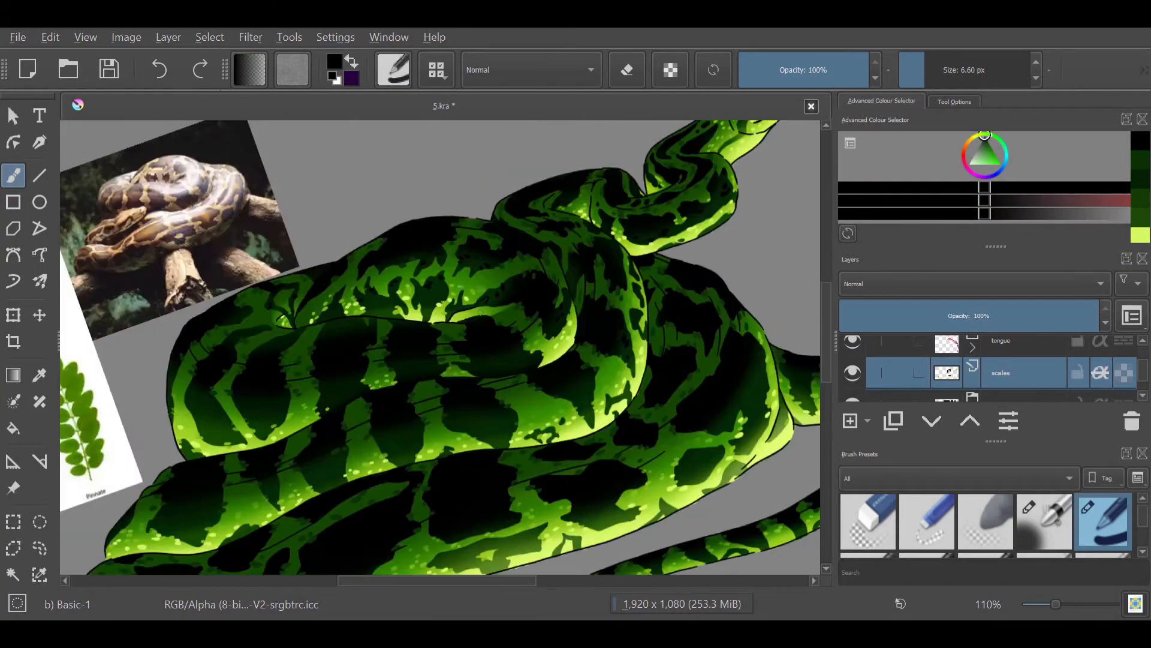
# - Zoom in on the python's coils before dabbing light green scale highlights
pyautogui.scroll(-3)
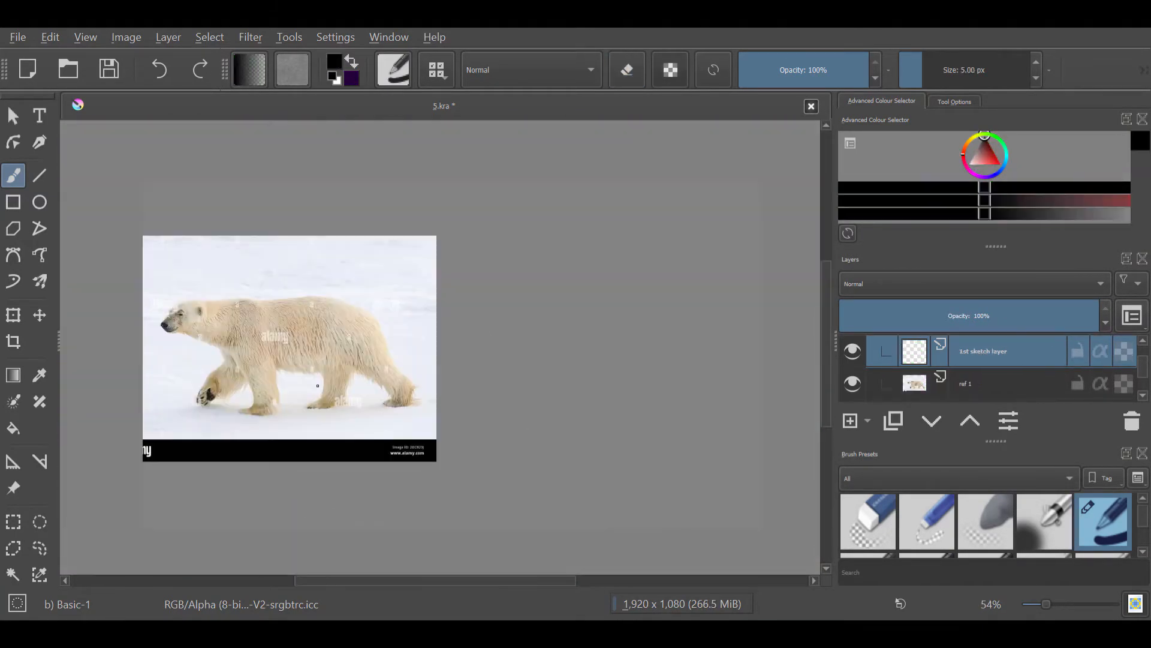
# - Begin tracing the polar bear's head with the Freehand Brush over the rough sketch
pyautogui.moveTo(460, 315); pyautogui.dragTo(716, 412)
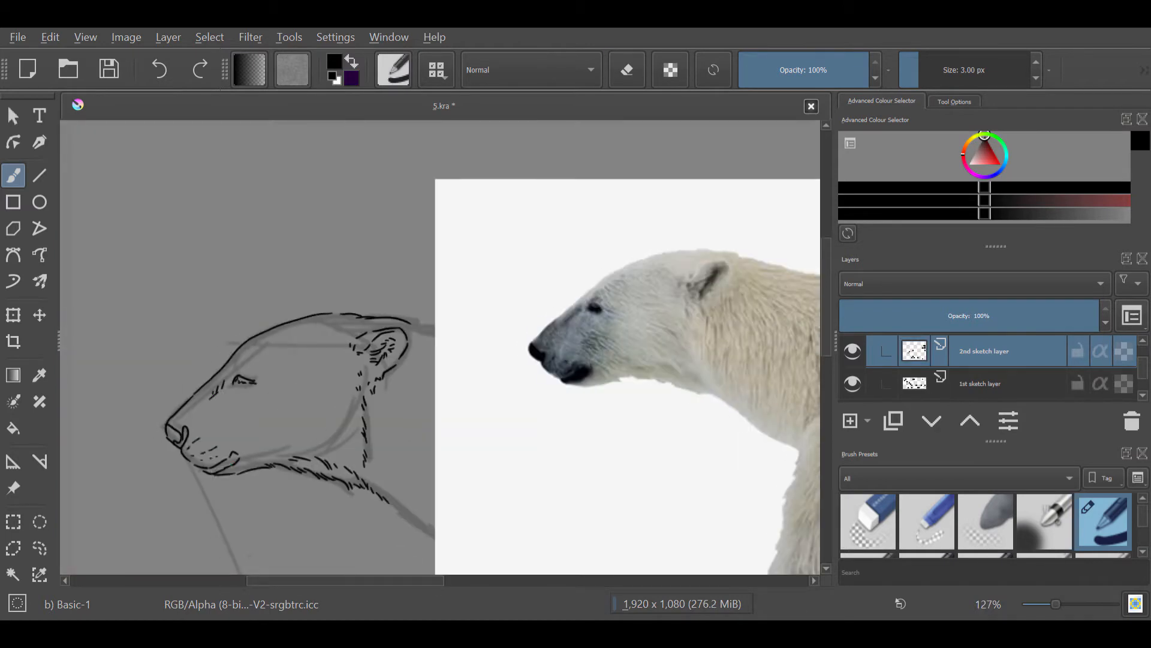
pyautogui.click(13, 314)
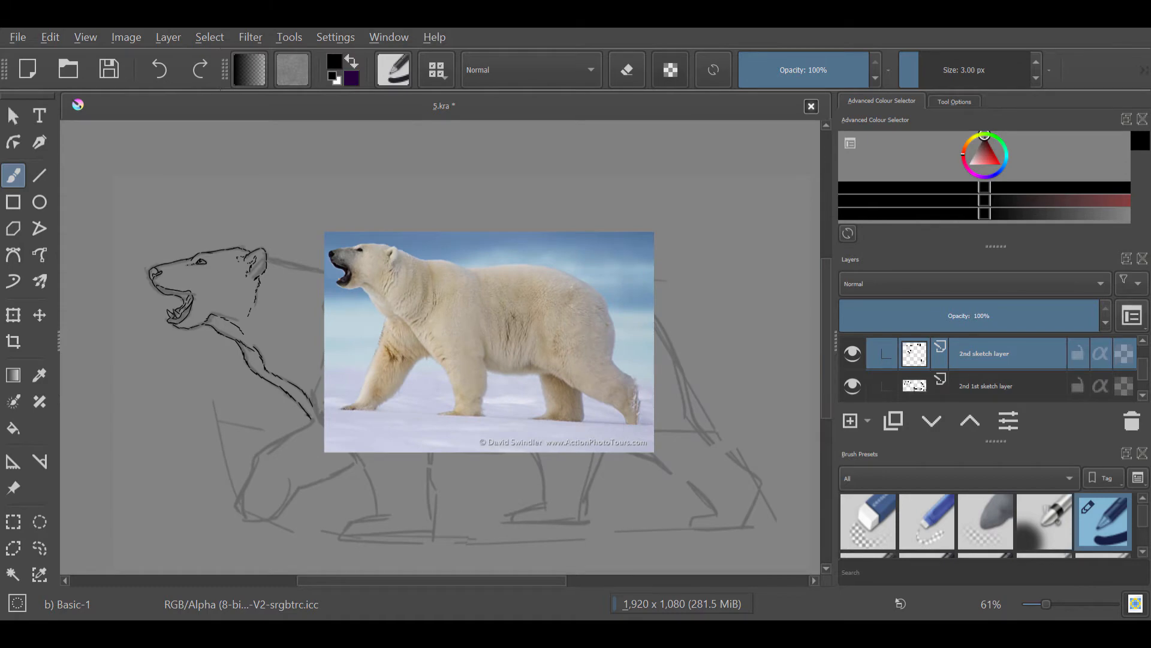
pyautogui.moveTo(427, 600)
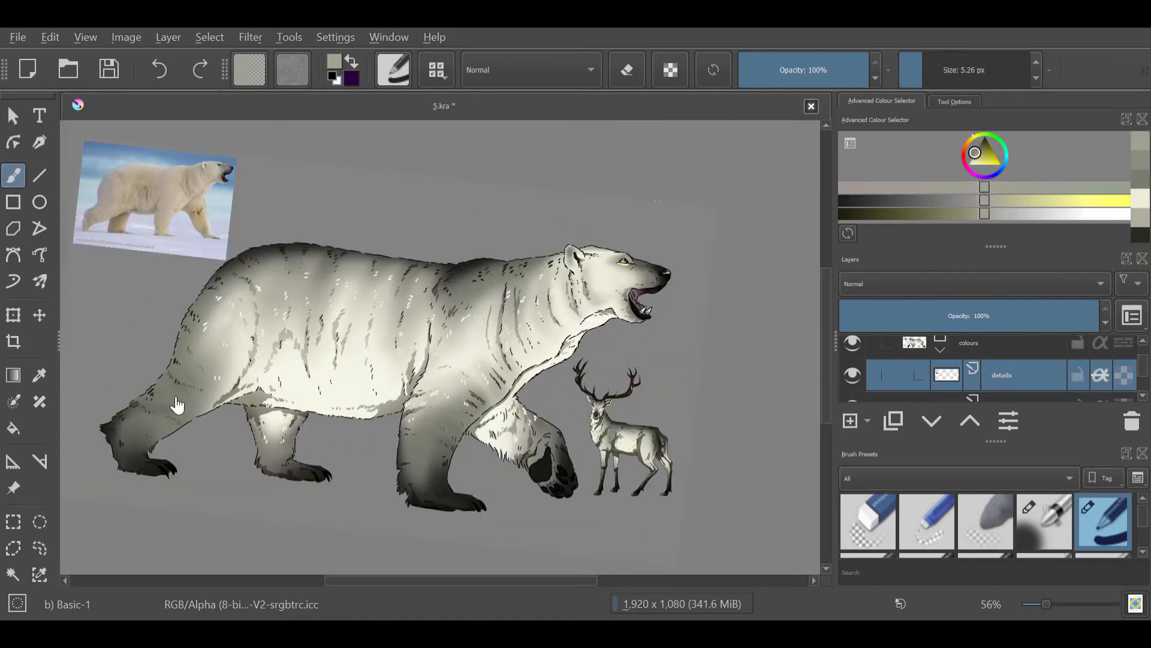
pyautogui.moveTo(518, 483)
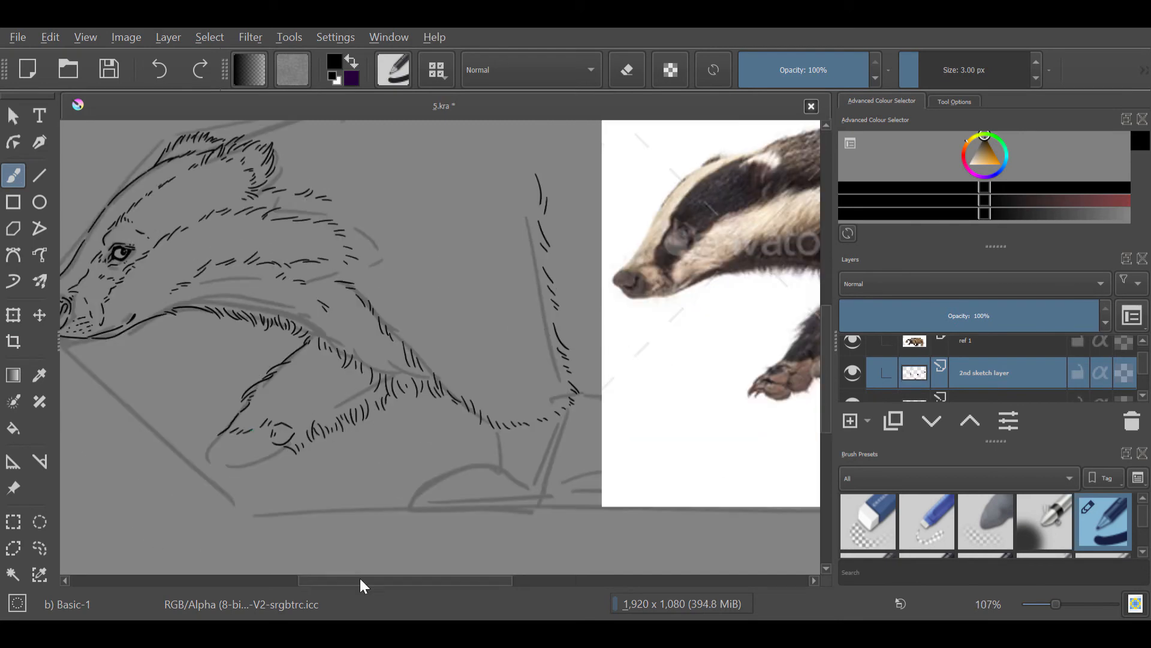
# - Zoom the canvas while inking the badger's head, fur and front leg
pyautogui.scroll(-3)
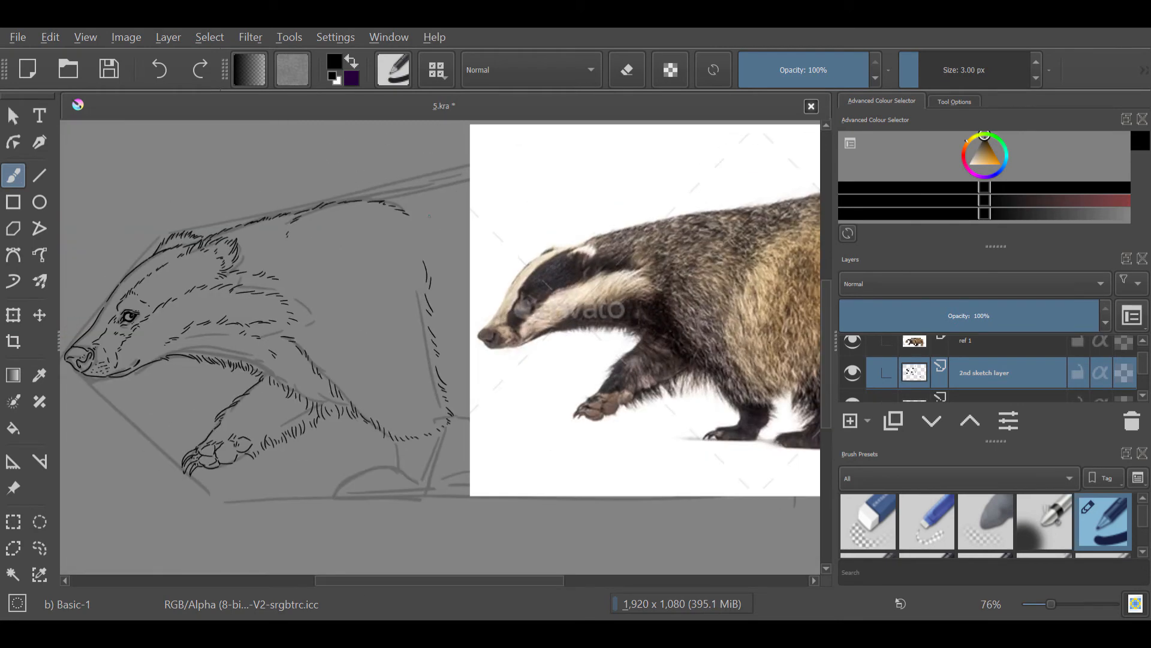